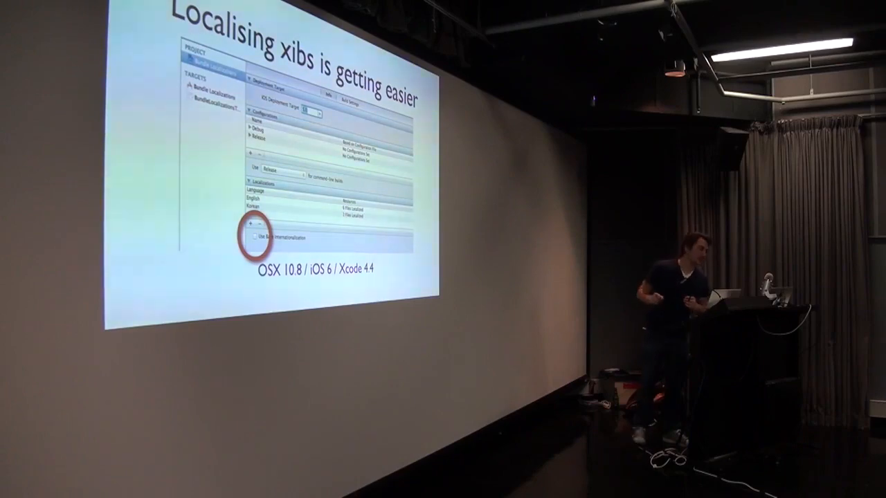
key("right")
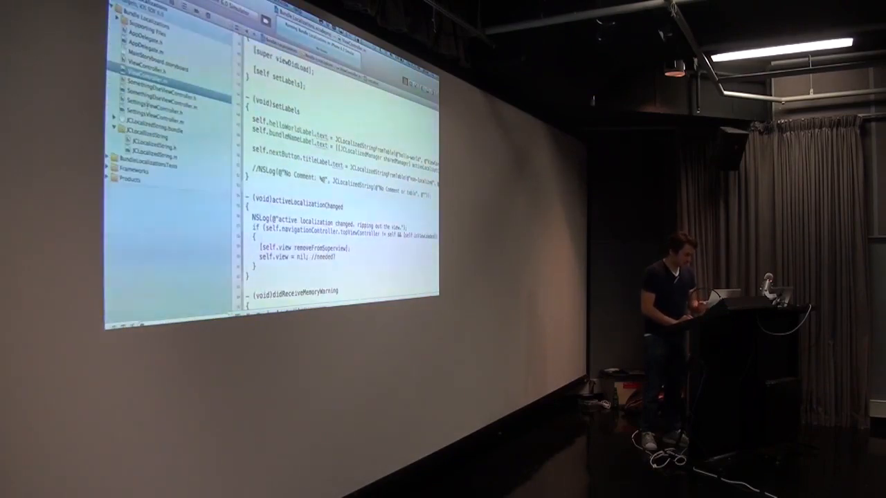
left_click(159, 105)
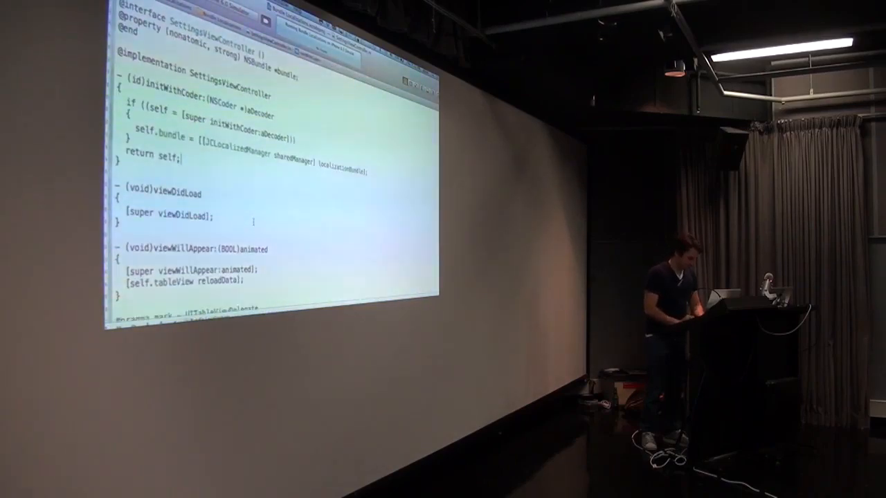
scroll("down", 3)
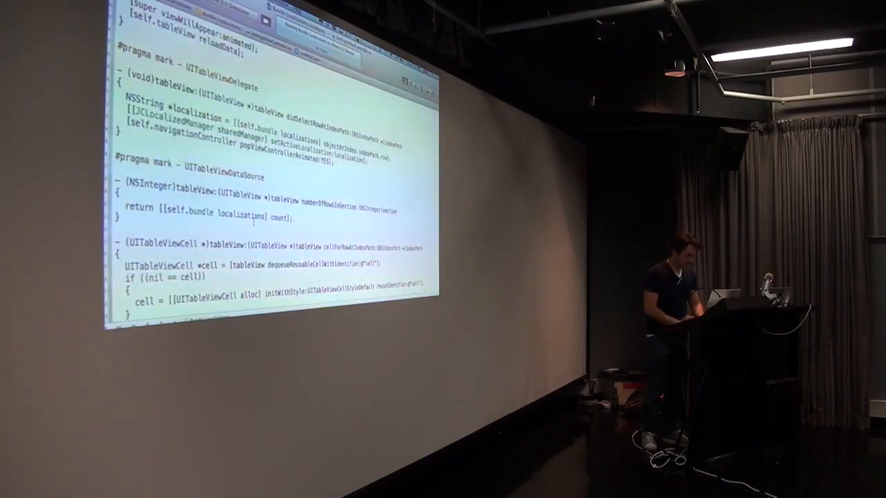
scroll("down", 3)
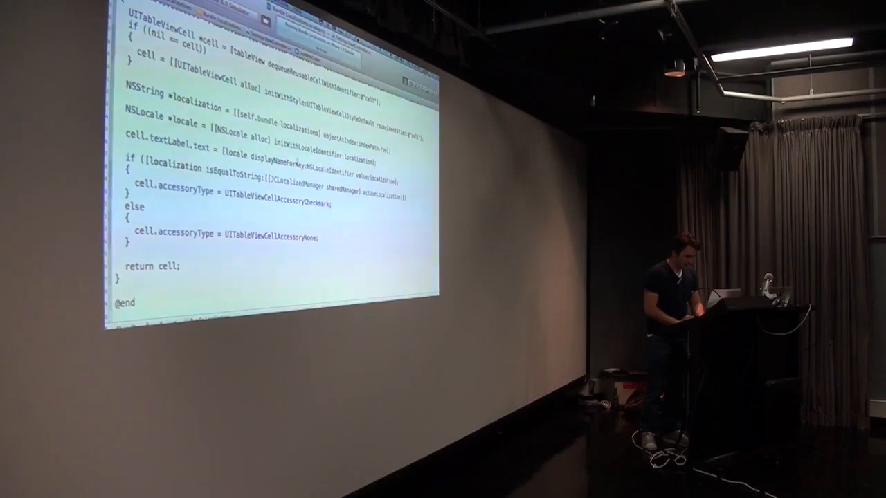